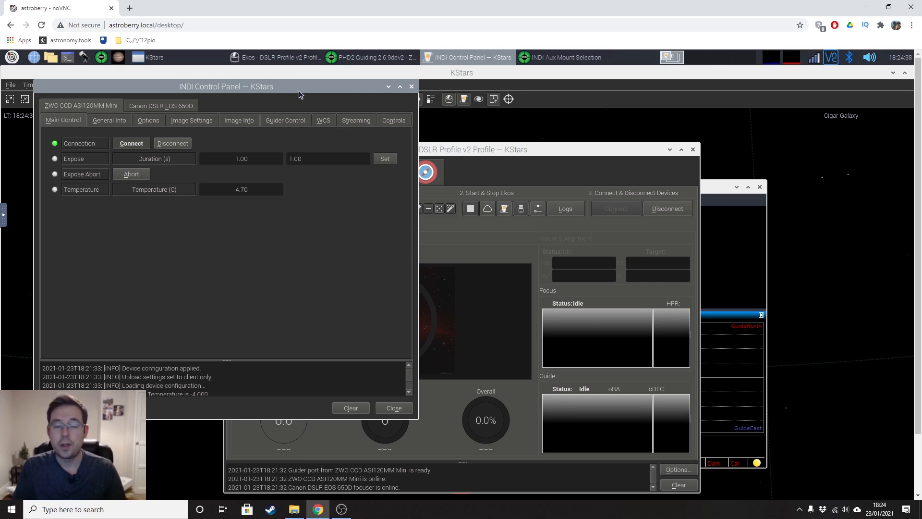
Step: Move the INDI Control Panel window aside to expose Ekos
{"action": "left_click_drag", "start_coordinate": [225, 86], "coordinate": [313, 125]}
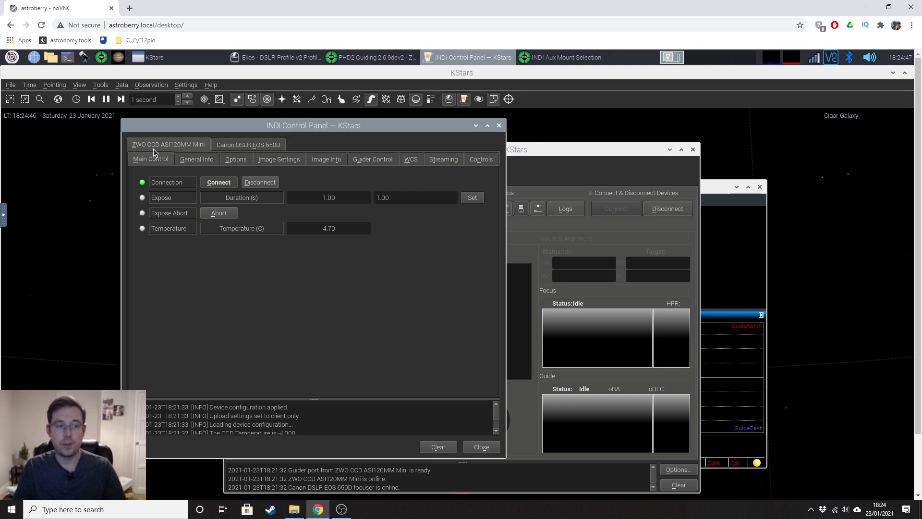
{"action": "mouse_move", "coordinate": [547, 157]}
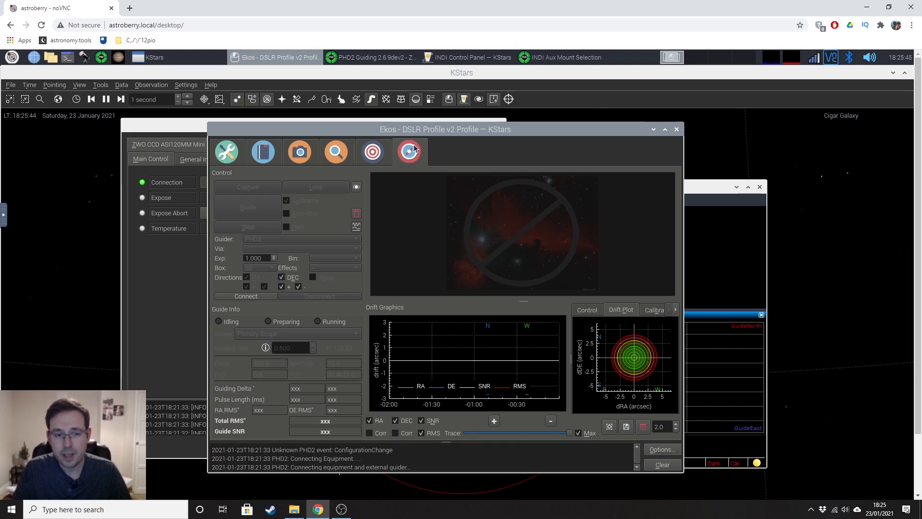
{"action": "mouse_move", "coordinate": [399, 138]}
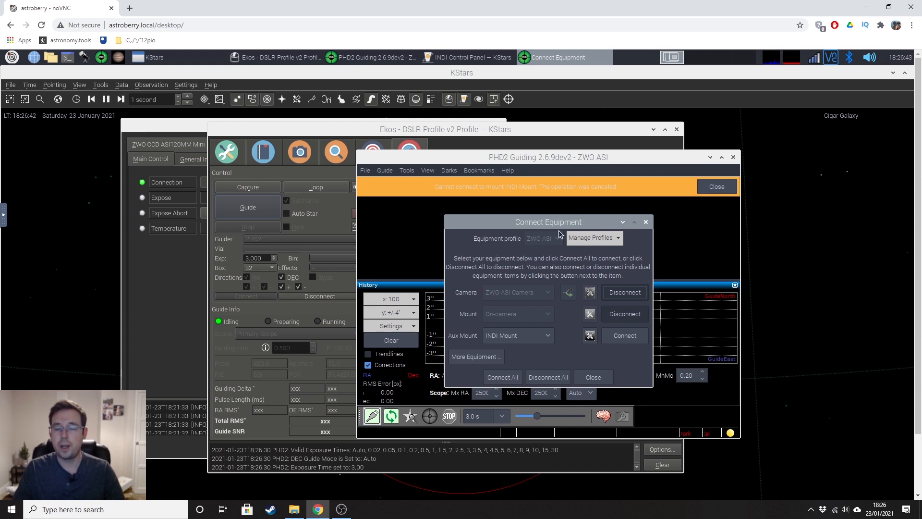
{"action": "mouse_move", "coordinate": [526, 329]}
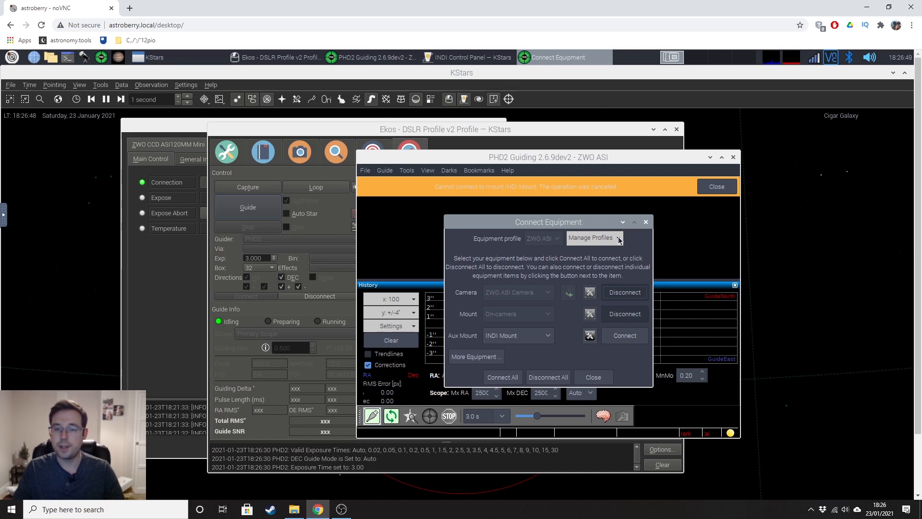
{"action": "mouse_move", "coordinate": [513, 293]}
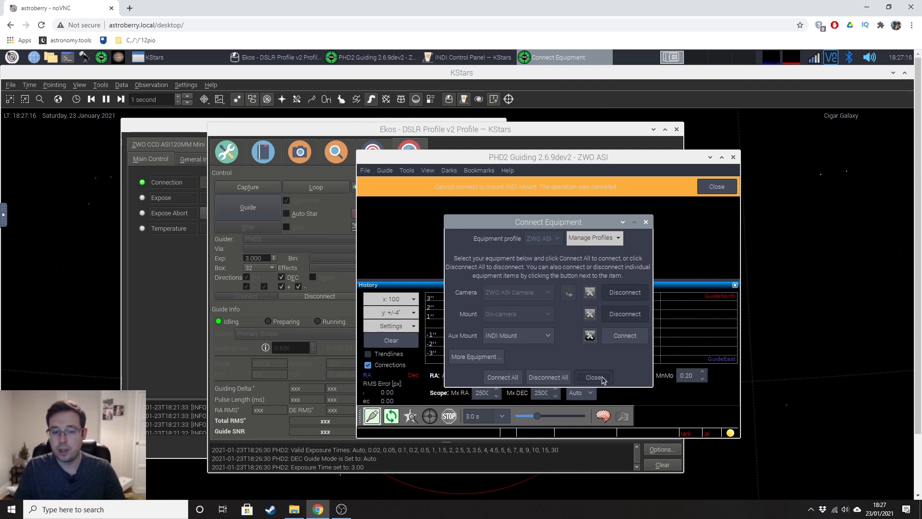
Step: Close PHD2's Connect Equipment dialog after the camera and mount connect
{"action": "left_click", "coordinate": [593, 376]}
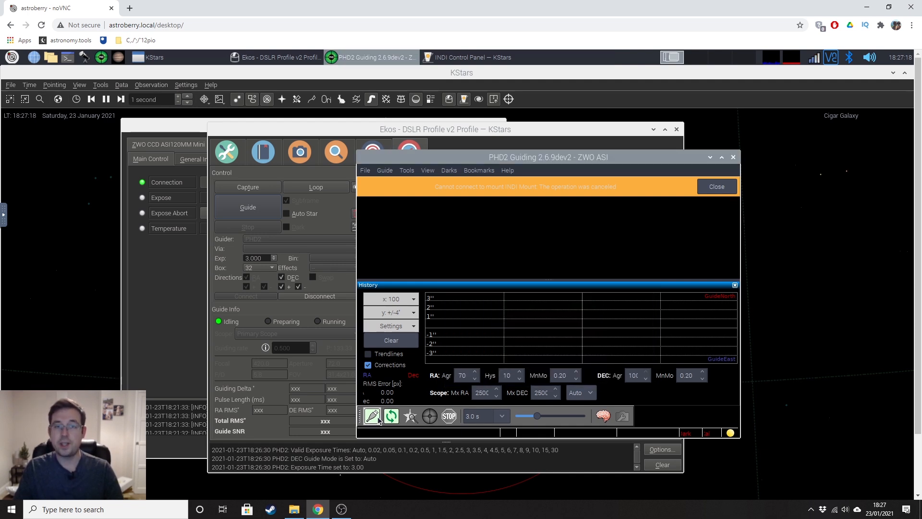
{"action": "mouse_move", "coordinate": [371, 416]}
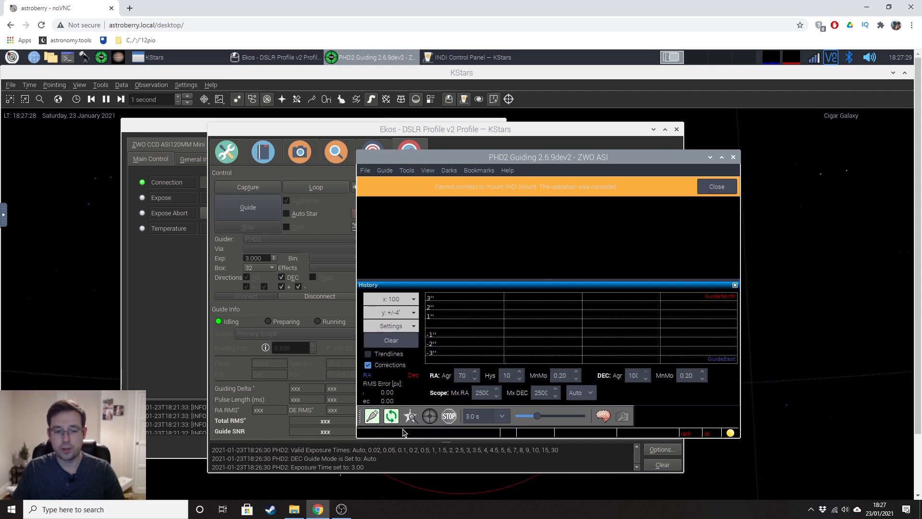
{"action": "mouse_move", "coordinate": [391, 416]}
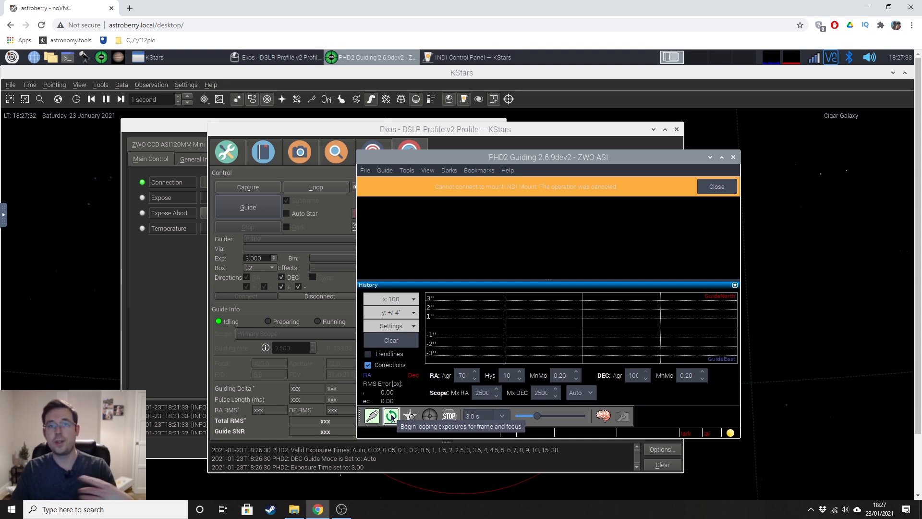
{"action": "mouse_move", "coordinate": [482, 416]}
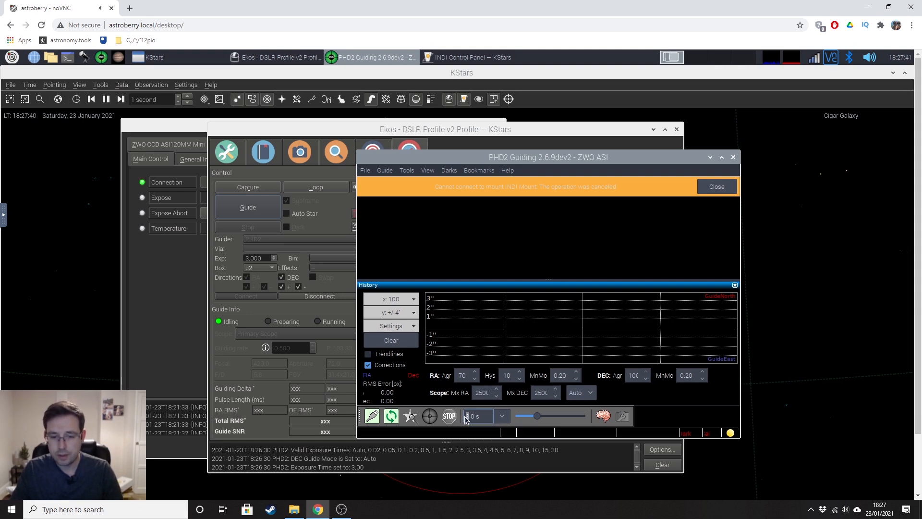
Step: Shorten PHD2's exposure to 2.0 s and start looping camera exposures
{"action": "left_click", "coordinate": [501, 416]}
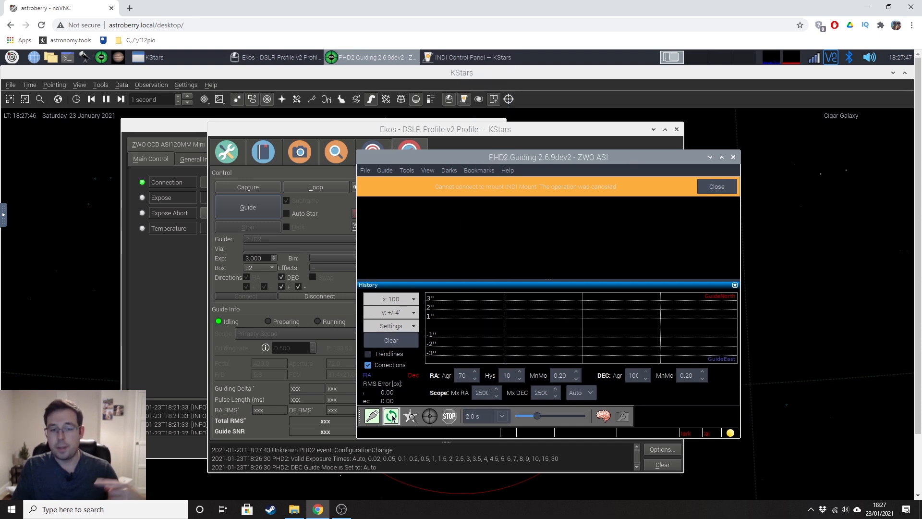
{"action": "mouse_move", "coordinate": [410, 415]}
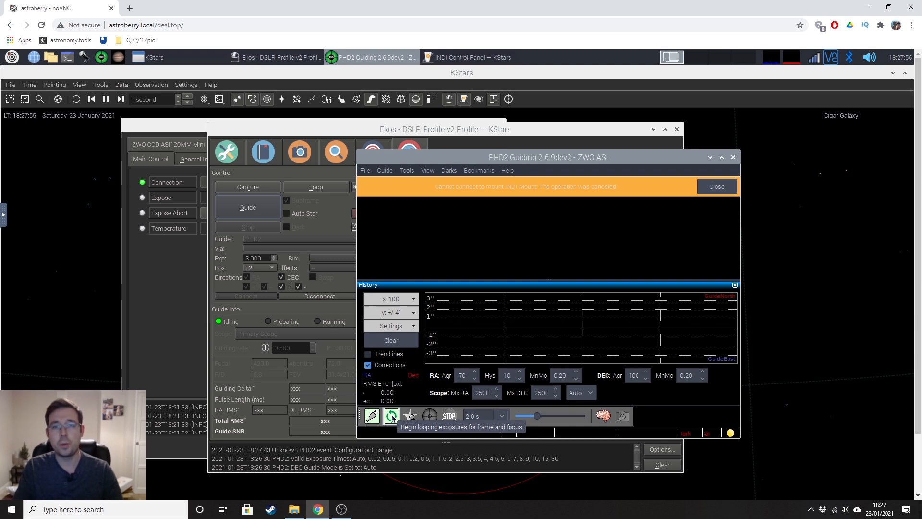
{"action": "left_click", "coordinate": [391, 416]}
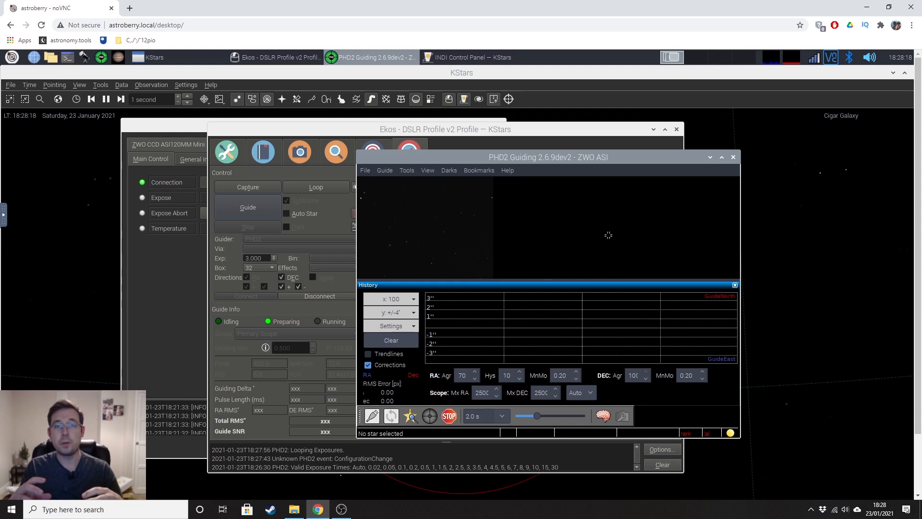
{"action": "mouse_move", "coordinate": [408, 255]}
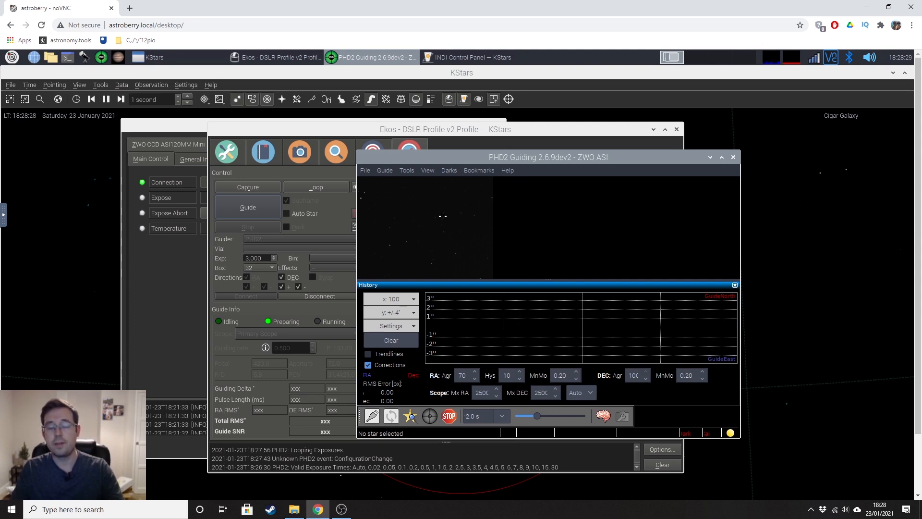
{"action": "mouse_move", "coordinate": [418, 252]}
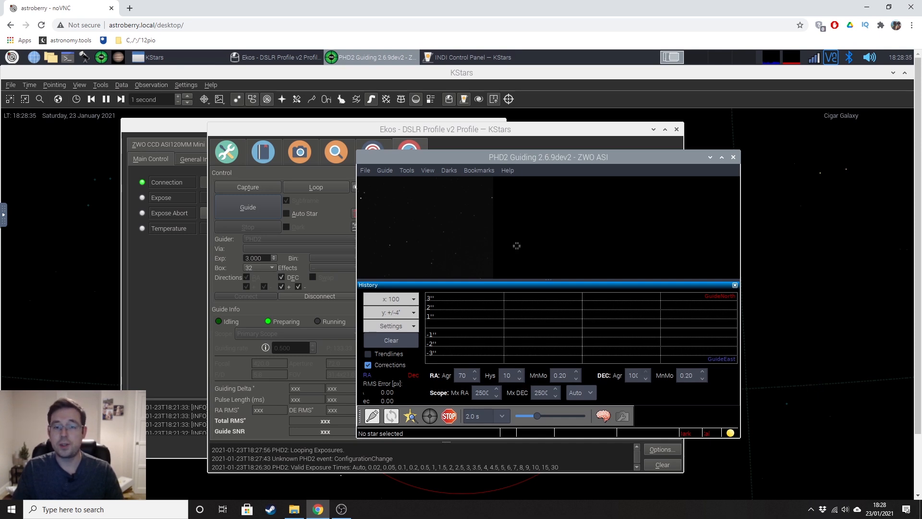
{"action": "mouse_move", "coordinate": [432, 199]}
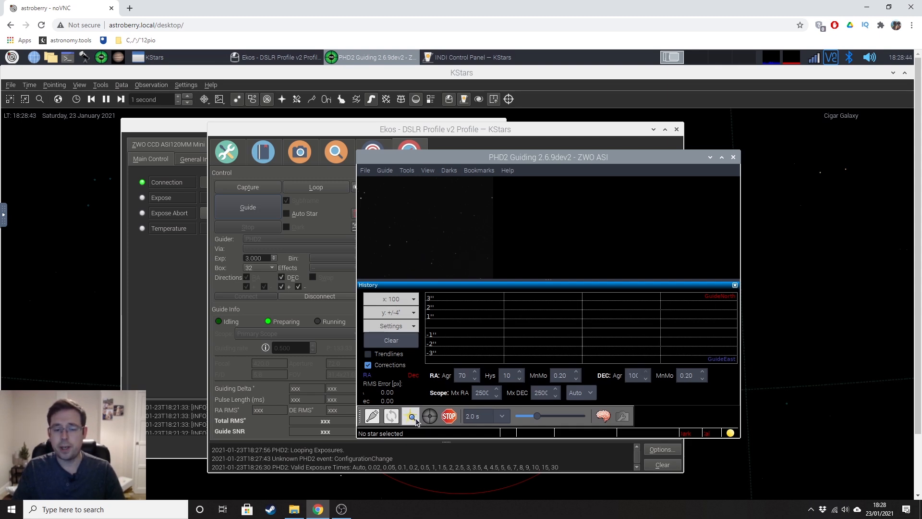
{"action": "mouse_move", "coordinate": [411, 415]}
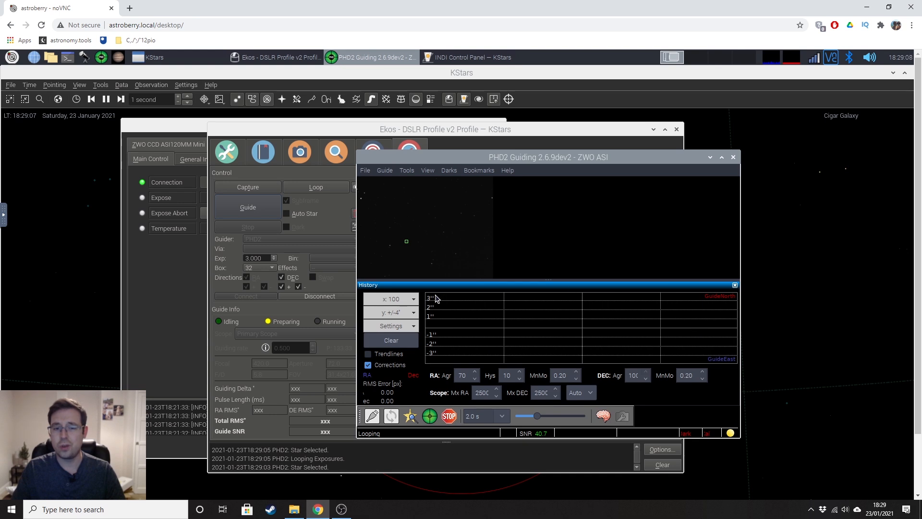
{"action": "mouse_move", "coordinate": [460, 323]}
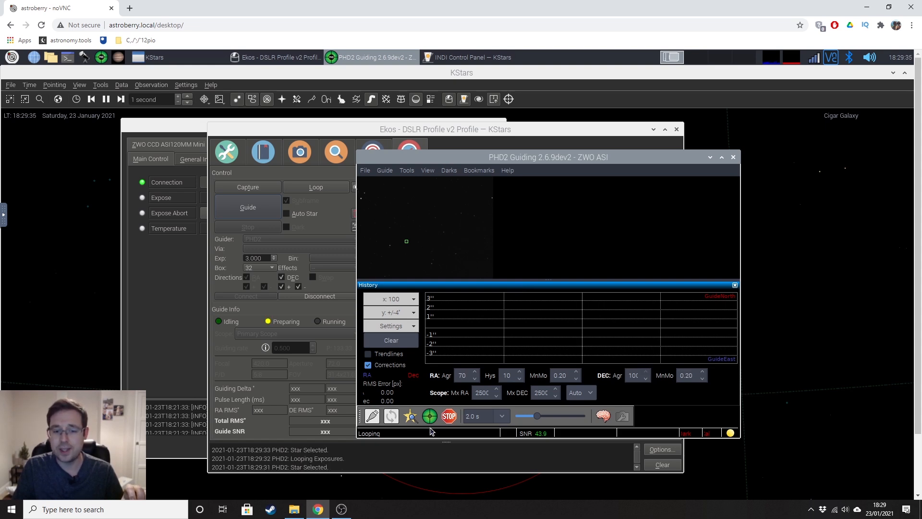
{"action": "mouse_move", "coordinate": [429, 415]}
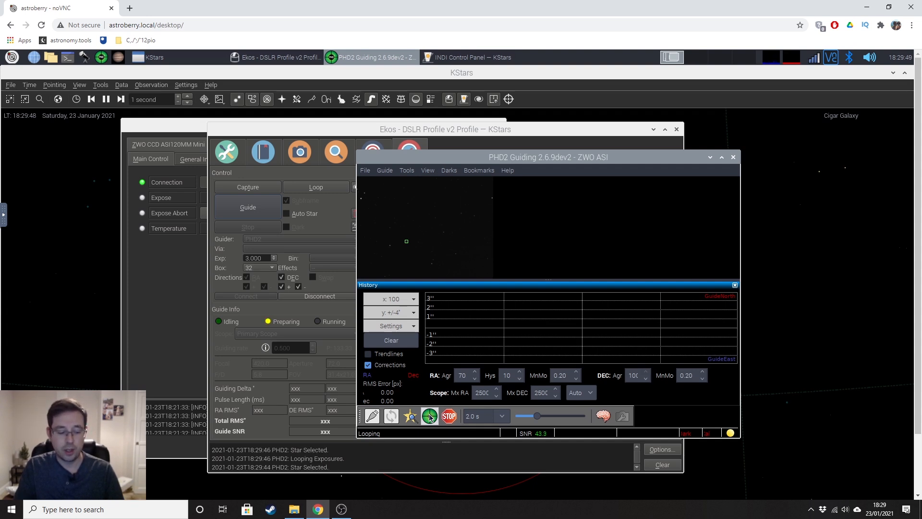
Step: Start PHD2 autoguiding on the selected star
{"action": "left_click", "coordinate": [429, 416]}
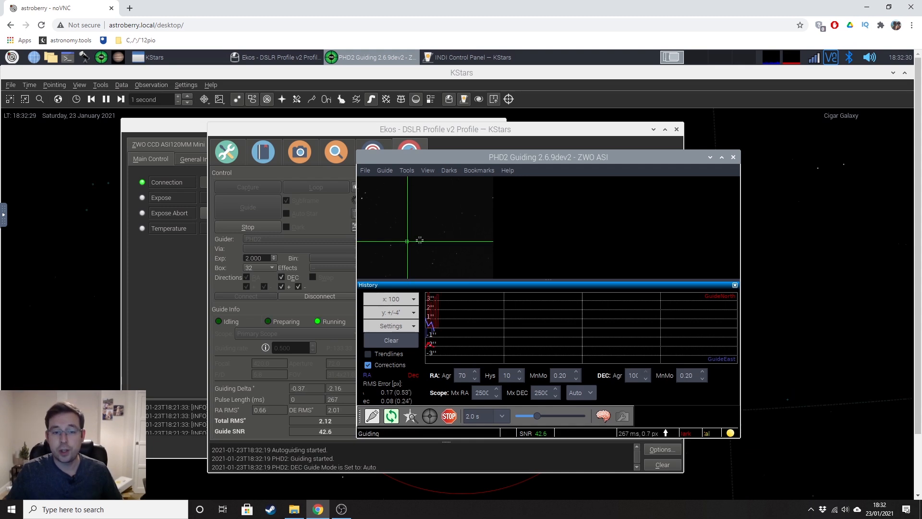
{"action": "mouse_move", "coordinate": [402, 246]}
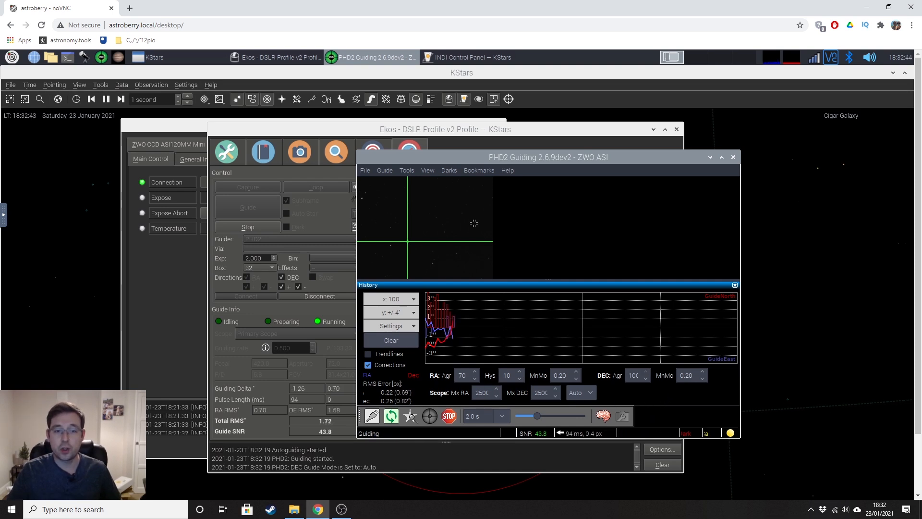
{"action": "mouse_move", "coordinate": [568, 205]}
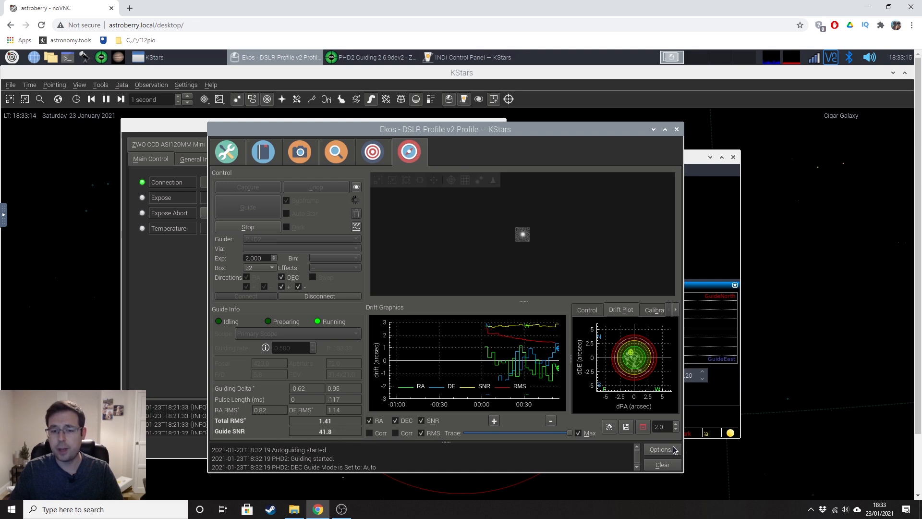
{"action": "mouse_move", "coordinate": [660, 448]}
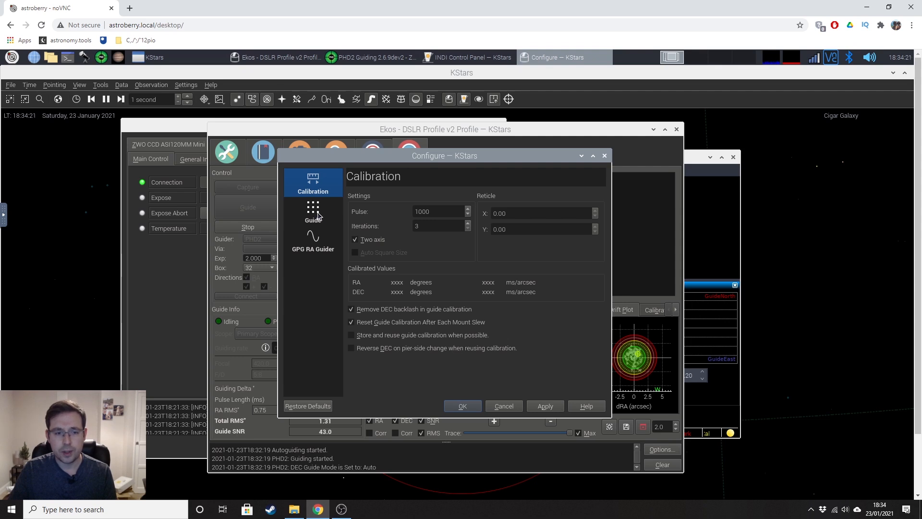
{"action": "left_click", "coordinate": [312, 211]}
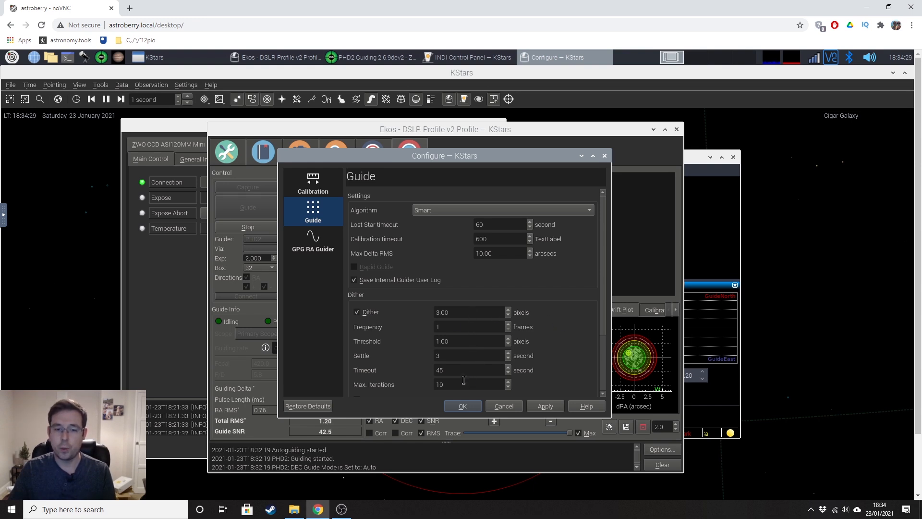
{"action": "mouse_move", "coordinate": [463, 310]}
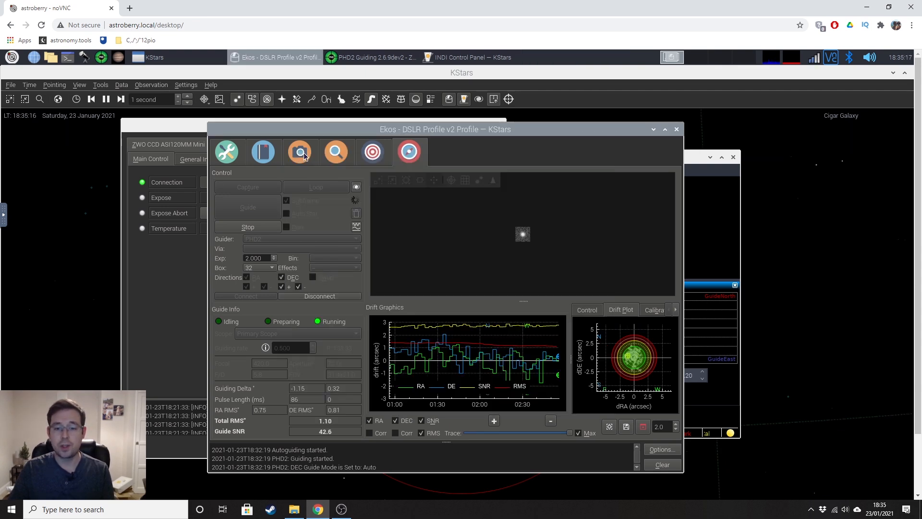
{"action": "mouse_move", "coordinate": [299, 151]}
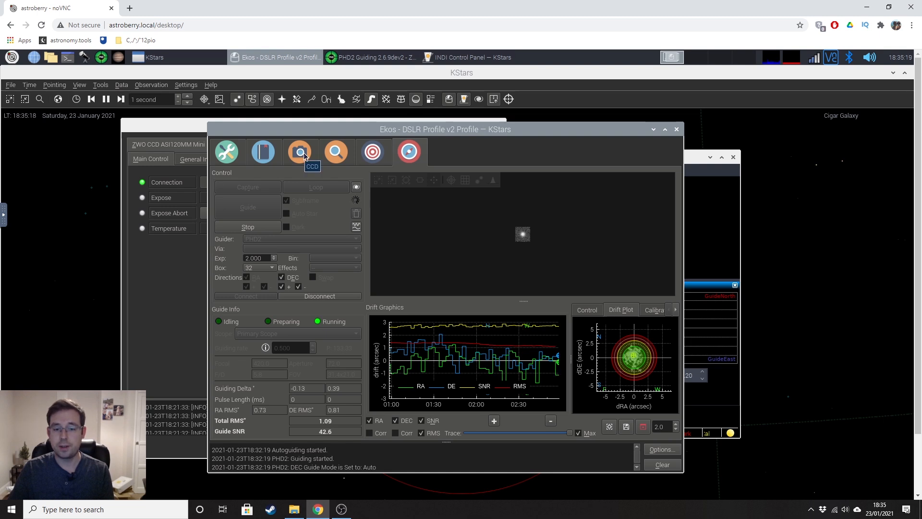
Step: Set the DSLR to FITS format, Auto Stretch and ISO 1600, then capture a preview exposure
{"action": "left_click", "coordinate": [299, 152]}
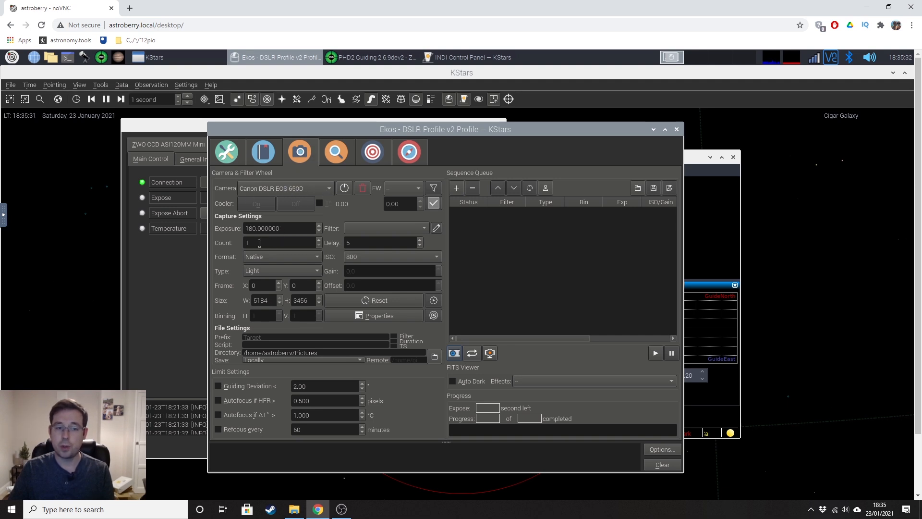
{"action": "left_click", "coordinate": [281, 256]}
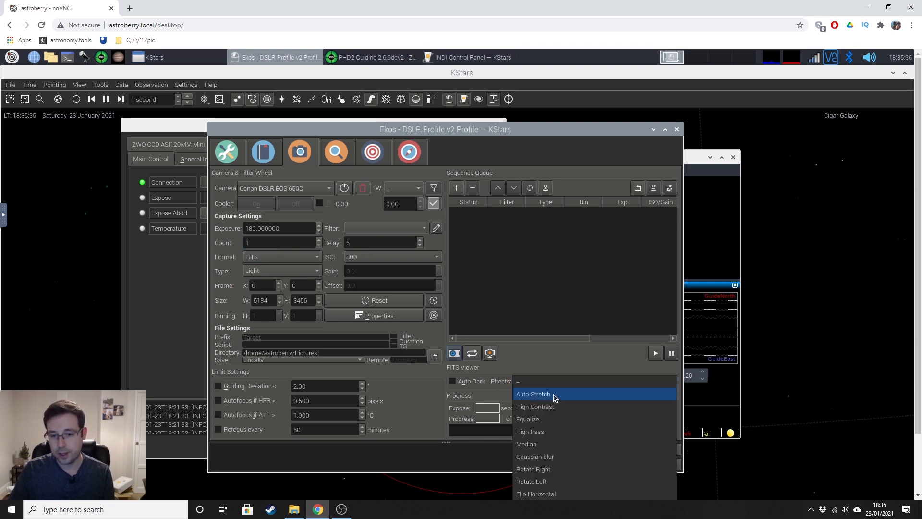
{"action": "left_click", "coordinate": [532, 394]}
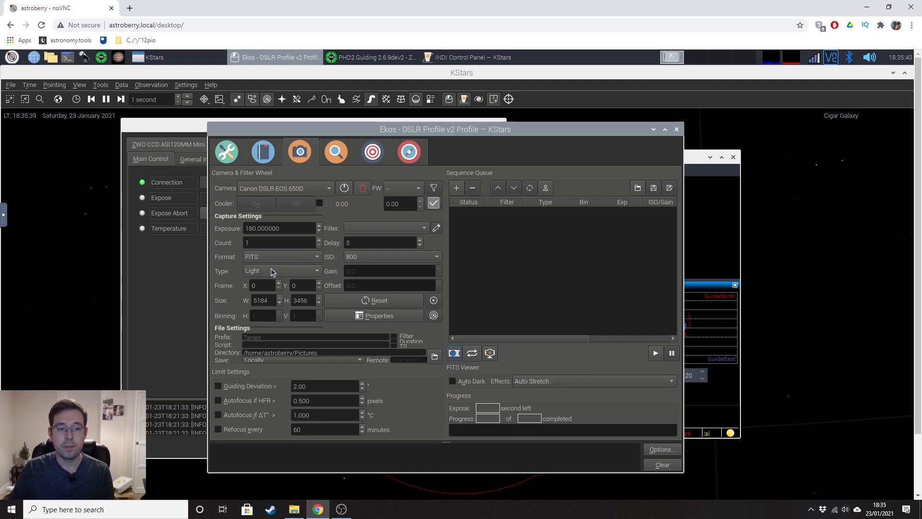
{"action": "left_click", "coordinate": [391, 257]}
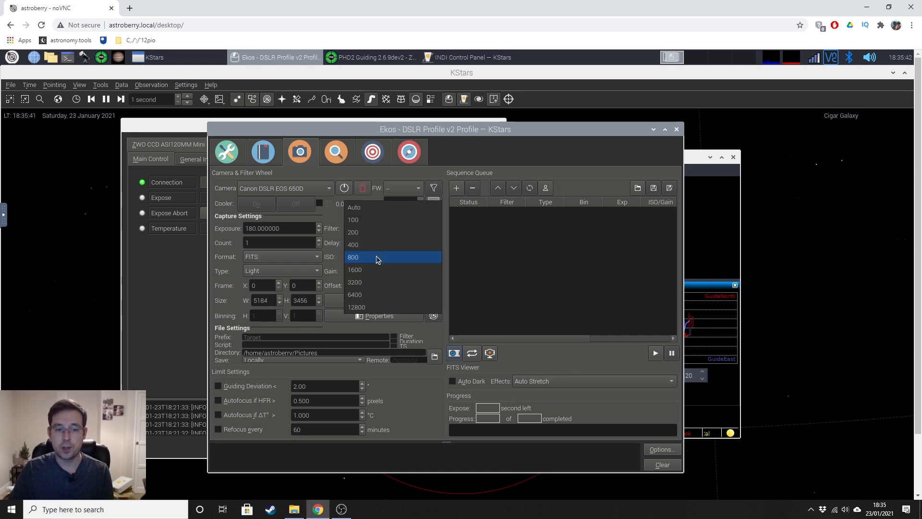
{"action": "left_click", "coordinate": [354, 269]}
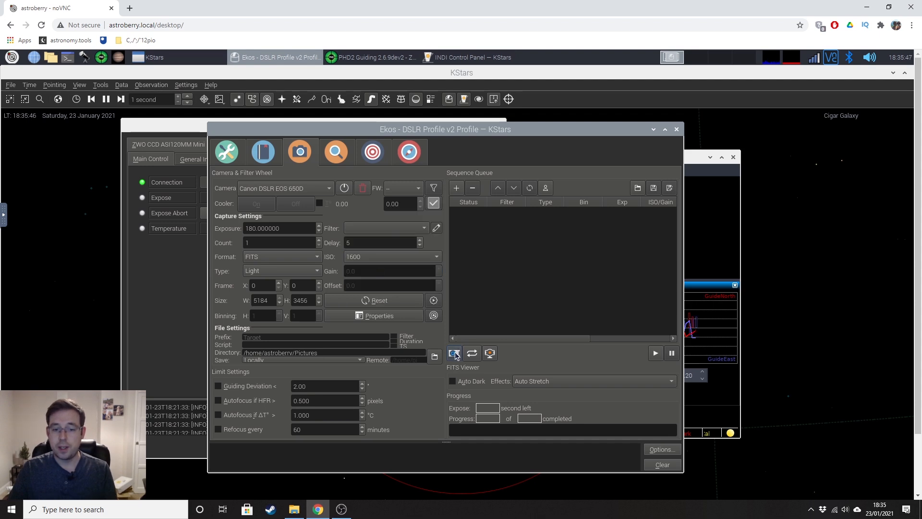
{"action": "mouse_move", "coordinate": [455, 353]}
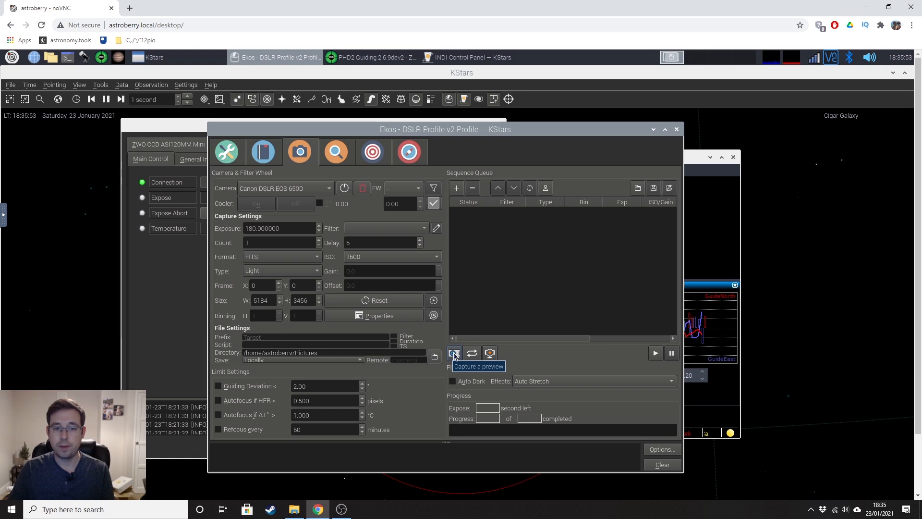
{"action": "left_click", "coordinate": [454, 352]}
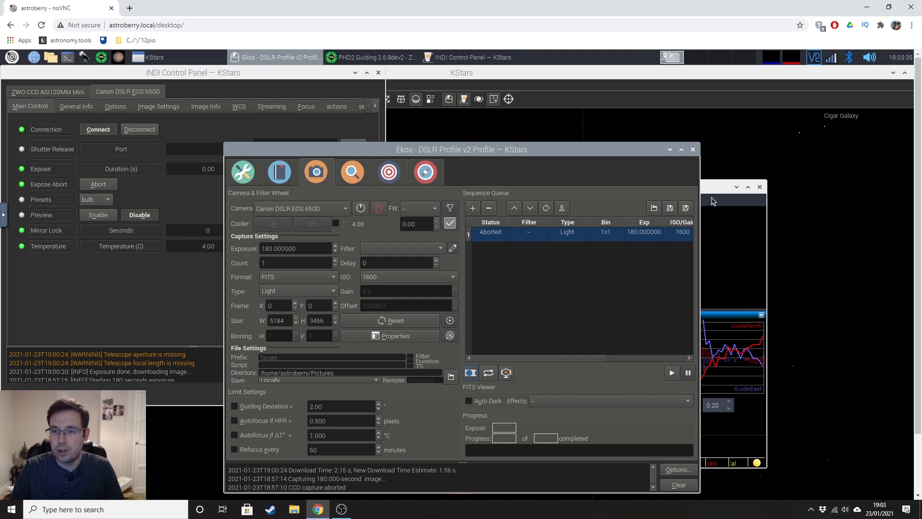
Step: Switch the capture file format back to the camera's Native format
{"action": "left_click", "coordinate": [297, 277]}
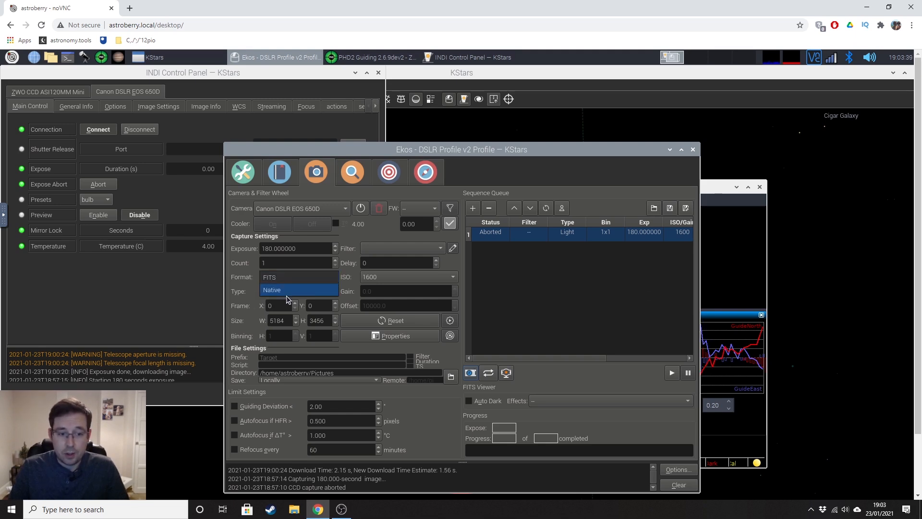
{"action": "left_click", "coordinate": [272, 289]}
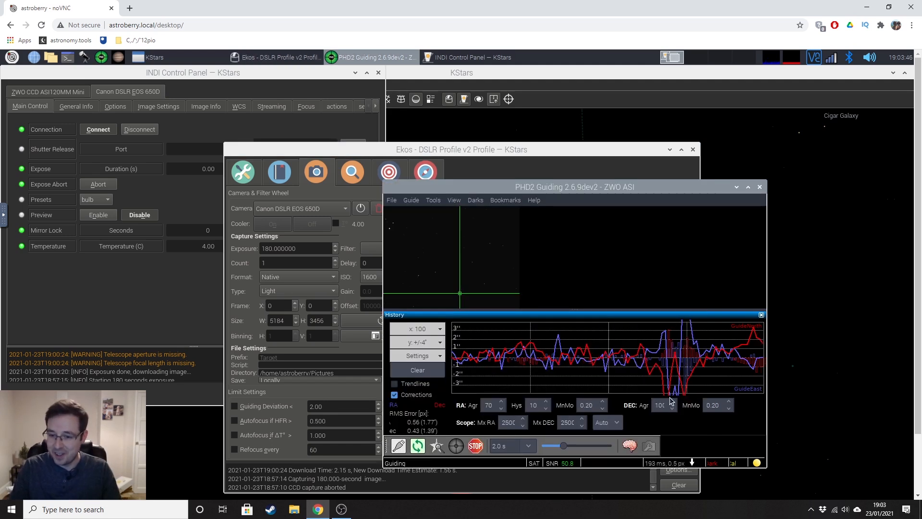
{"action": "mouse_move", "coordinate": [642, 386]}
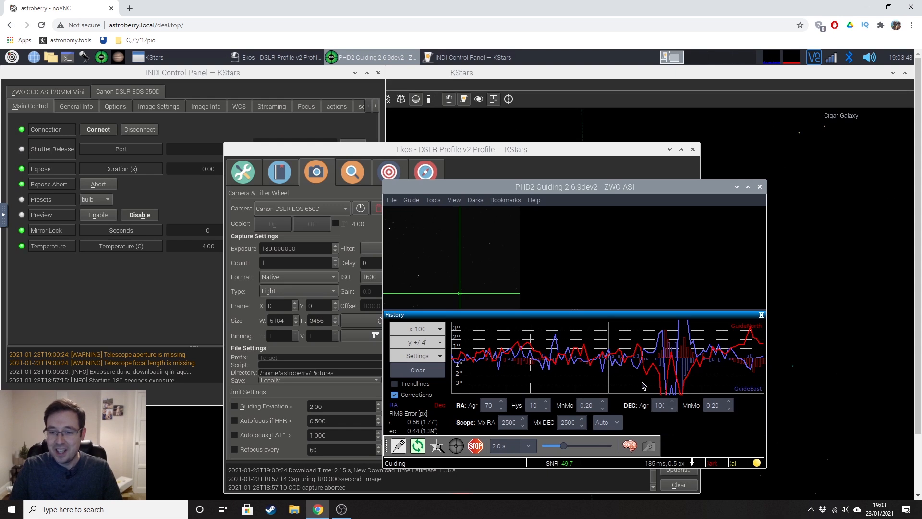